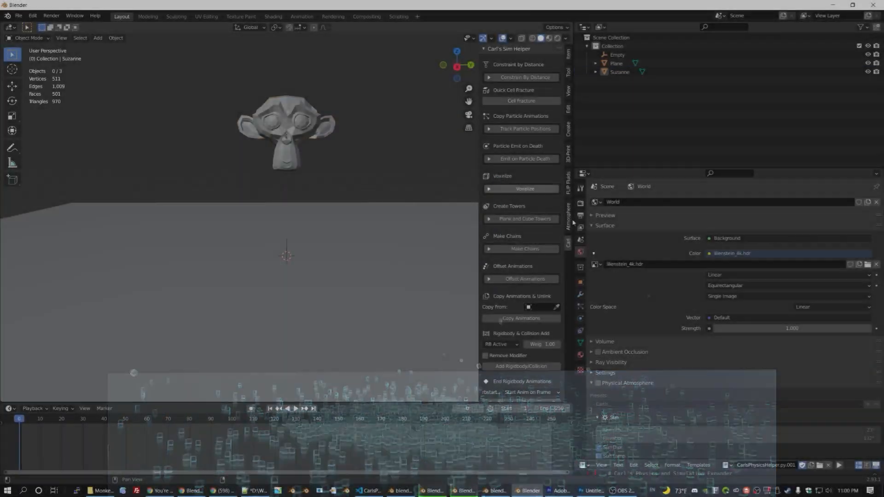
- Delete the existing voxel cubes and set Suzanne's voxelize cube size to 0.26 with Fill enabled
{"action": "left_click", "coordinate": [524, 189]}
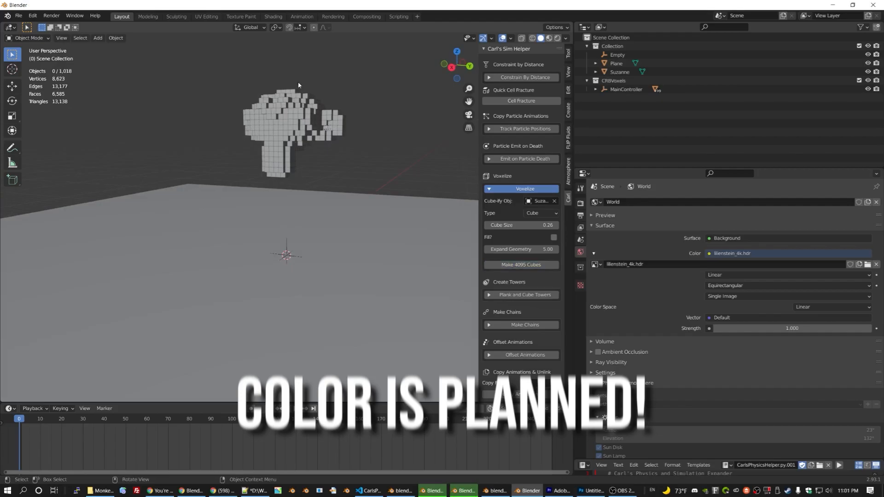
{"action": "key", "text": "x"}
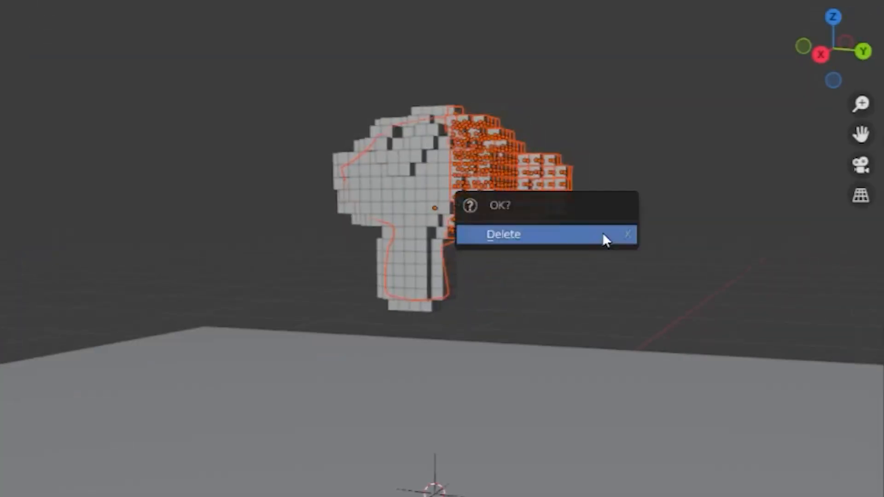
{"action": "left_click", "coordinate": [502, 234]}
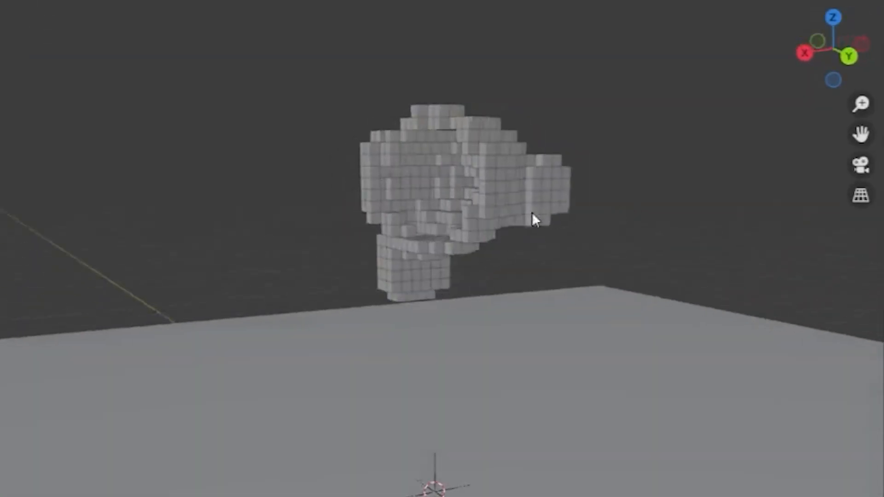
{"action": "left_click_drag", "start_coordinate": [536, 220], "coordinate": [724, 232]}
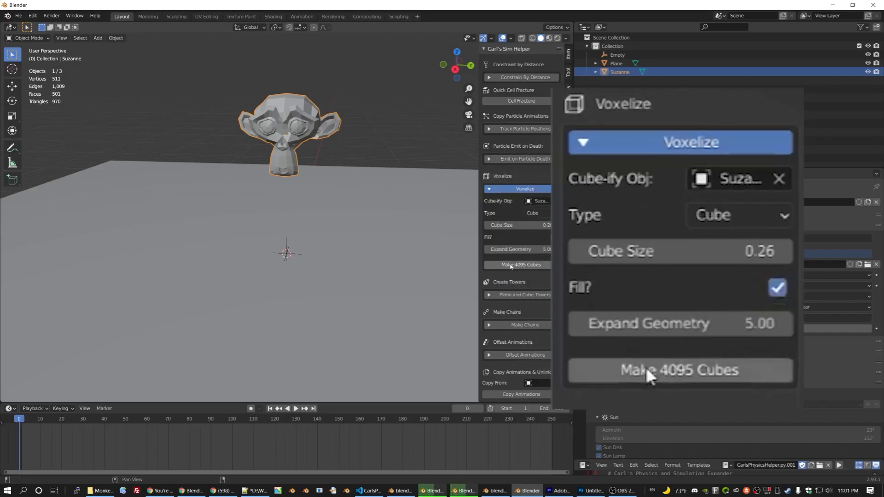
- Generate the 4,095-cube voxel version of the Suzanne head
{"action": "left_click", "coordinate": [679, 371]}
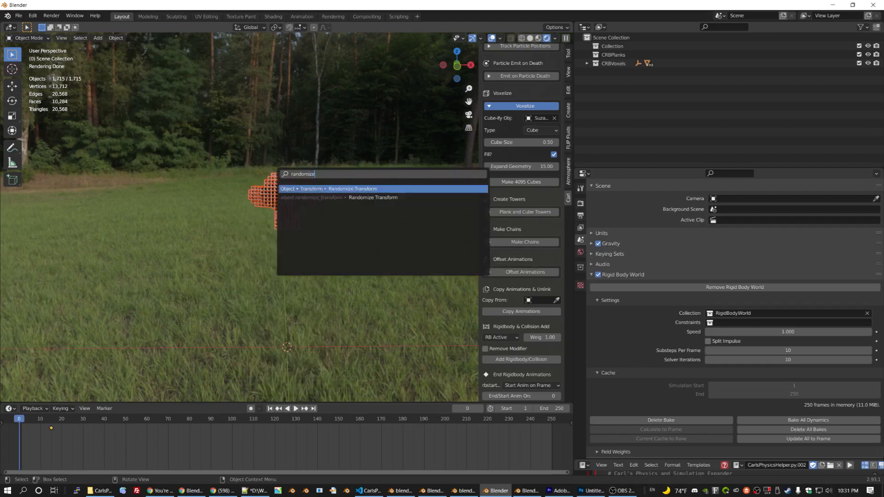
- Randomize the cubes' transforms and offset their animations by distance from Empty.001 with Frames 0.06
{"action": "left_click", "coordinate": [329, 188]}
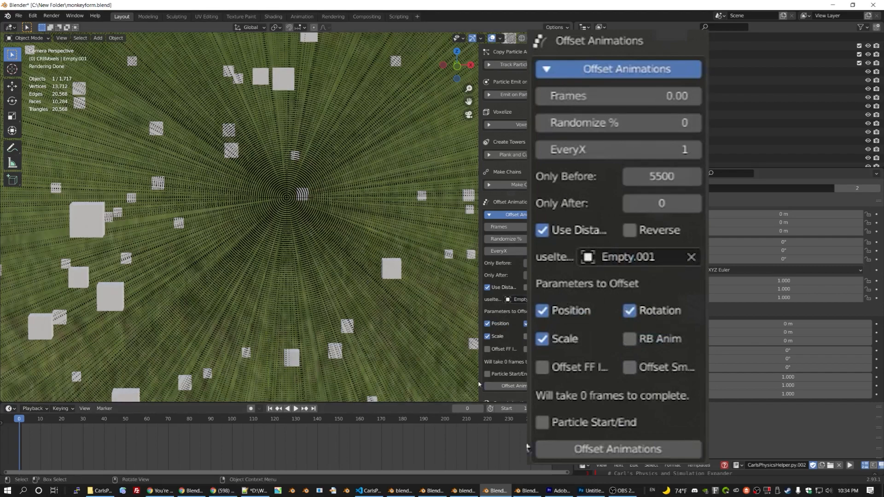
{"action": "left_click", "coordinate": [616, 450]}
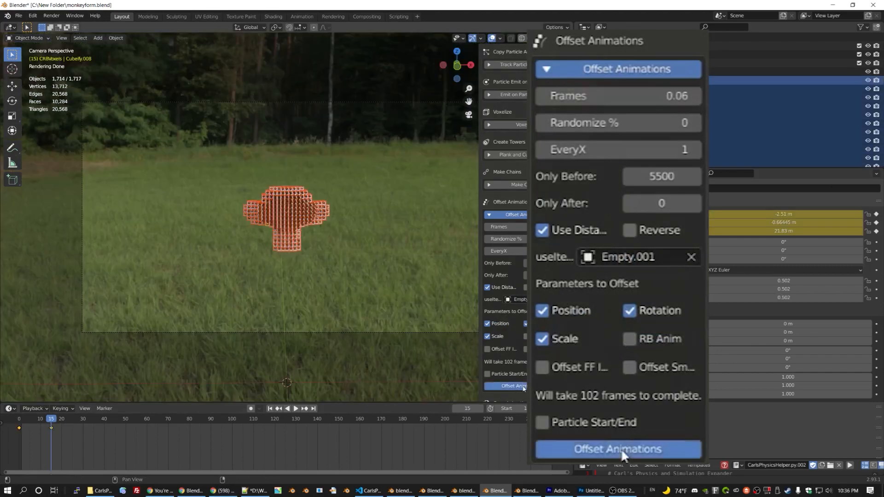
{"action": "left_click", "coordinate": [617, 448]}
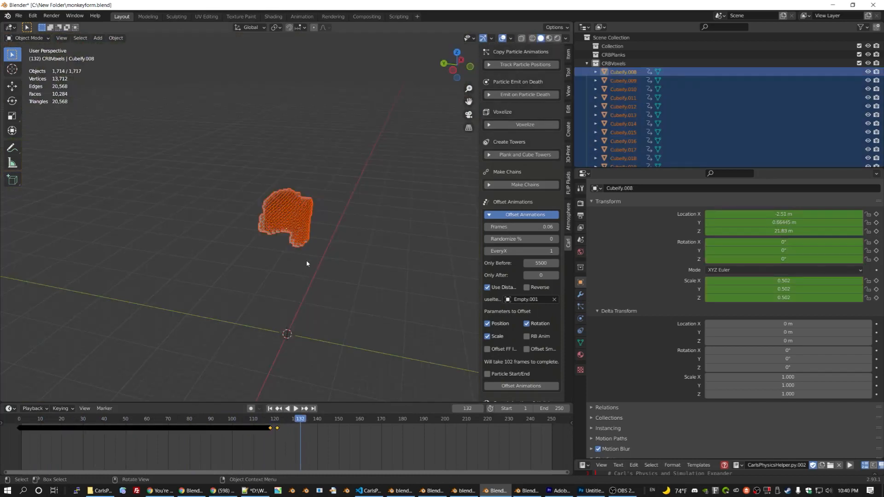
- Scale the moved cubes by 3.48 and key Location, Rotation & Scale at frame 132
{"action": "left_click_drag", "start_coordinate": [287, 218], "coordinate": [231, 212]}
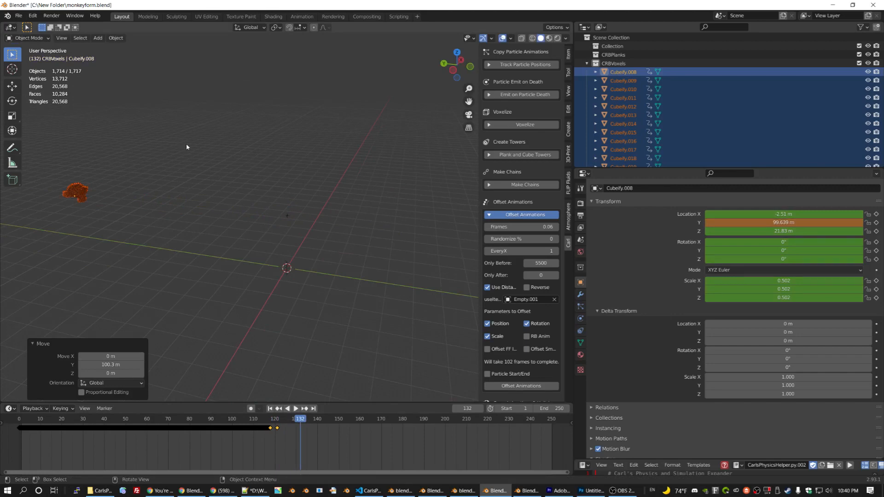
{"action": "key", "text": "s"}
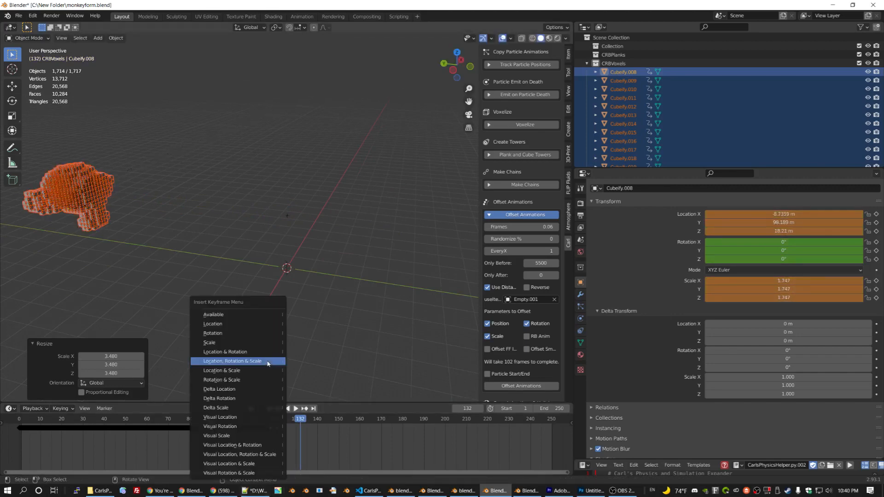
{"action": "left_click", "coordinate": [232, 361]}
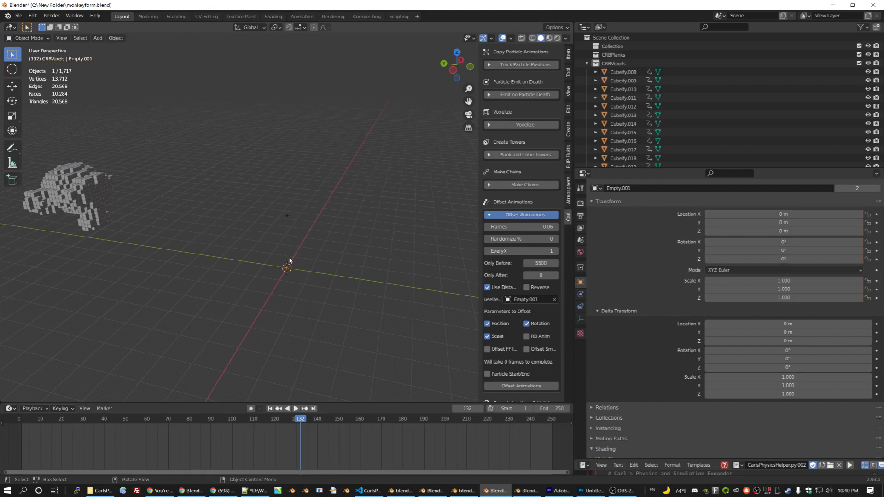
{"action": "mouse_move", "coordinate": [355, 220]}
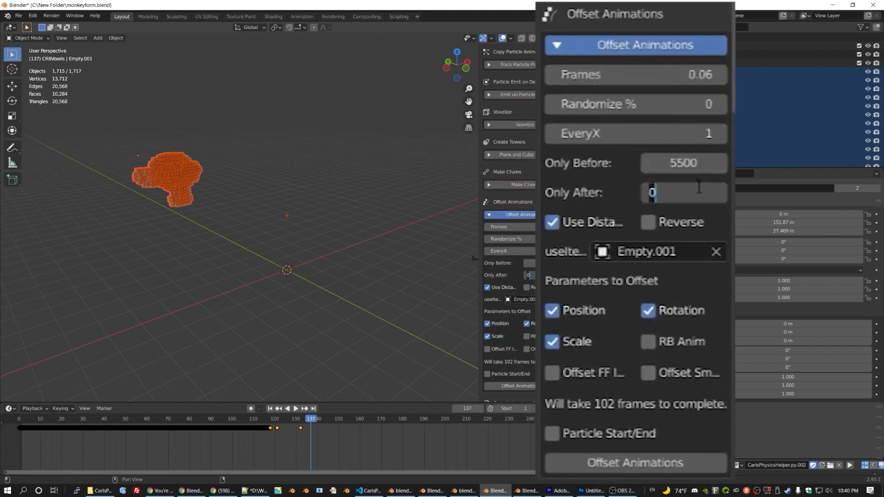
- Reapply the distance offset with Only After 120 so later keyframes are staggered
{"action": "type", "text": "120"}
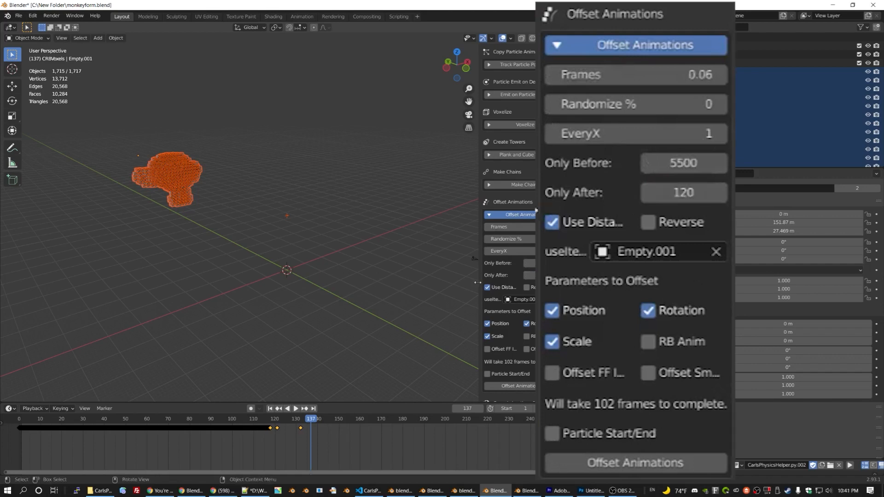
{"action": "left_click", "coordinate": [634, 462]}
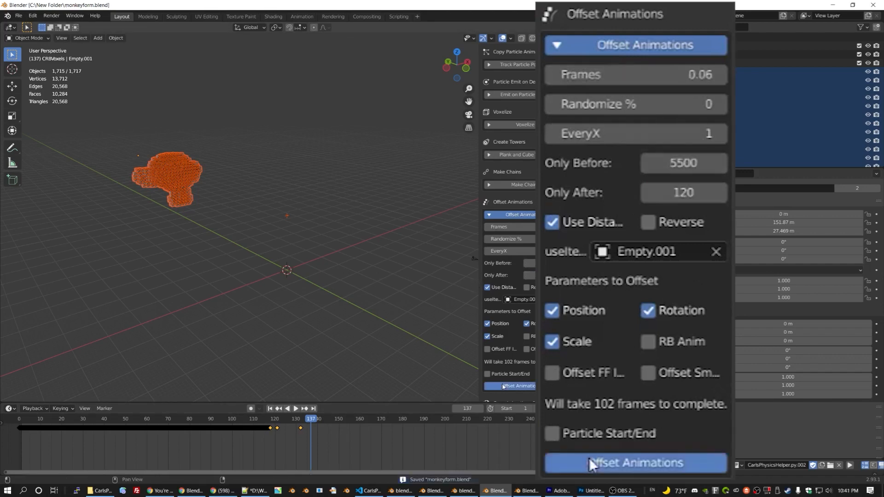
{"action": "left_click", "coordinate": [634, 462]}
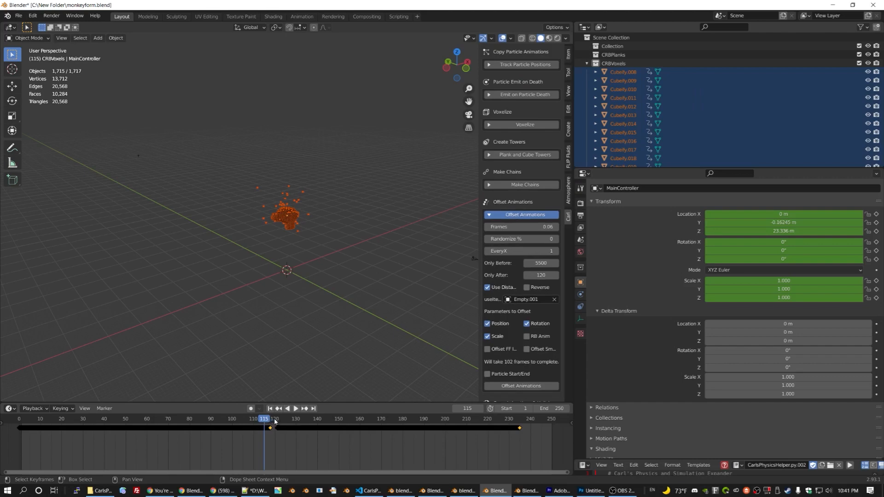
- Play the animation from frame 120 to watch the cube monkey reassemble, then stop it
{"action": "left_click", "coordinate": [275, 419]}
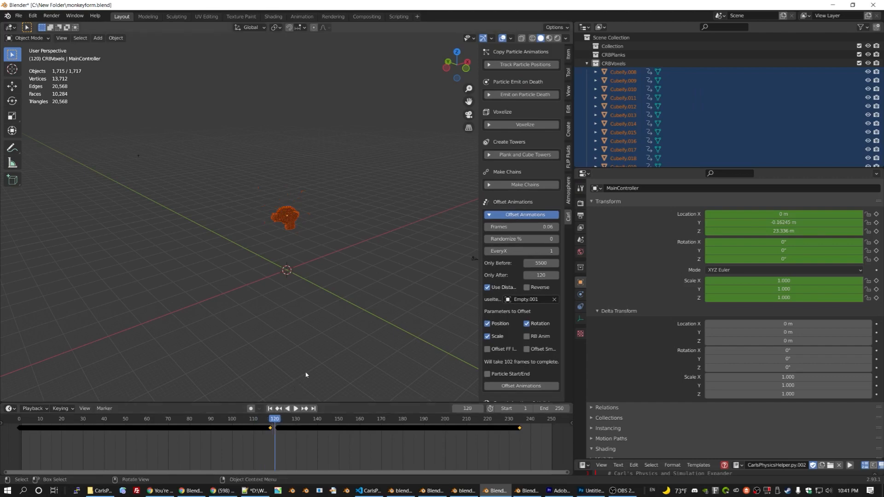
{"action": "left_click", "coordinate": [296, 410]}
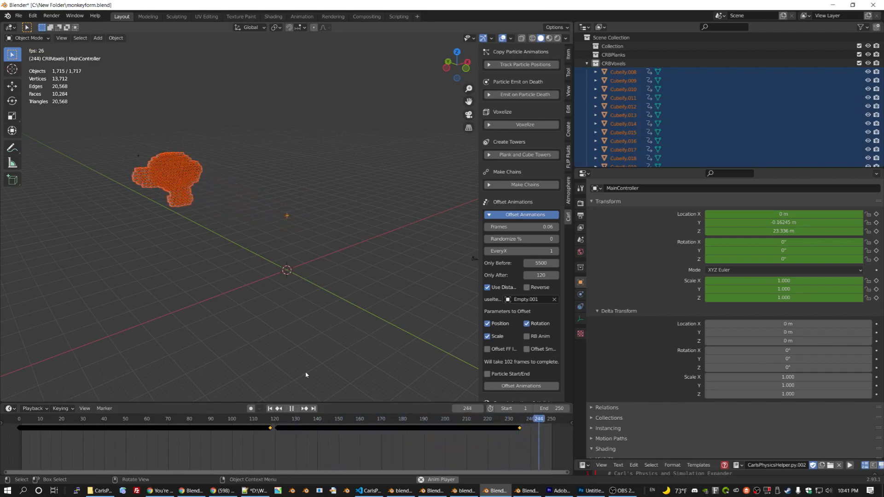
{"action": "left_click", "coordinate": [291, 408]}
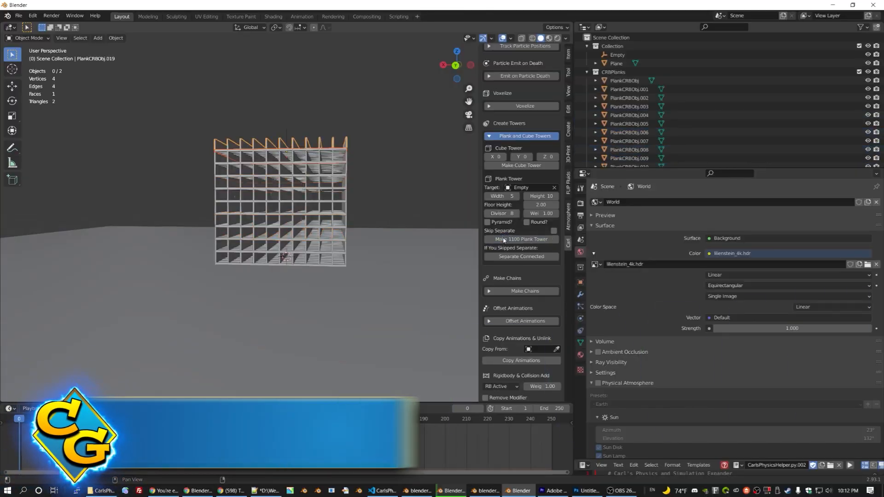
- Build a 6-wide square plank tower on the empty with Skip Separate enabled
{"action": "left_click", "coordinate": [520, 239]}
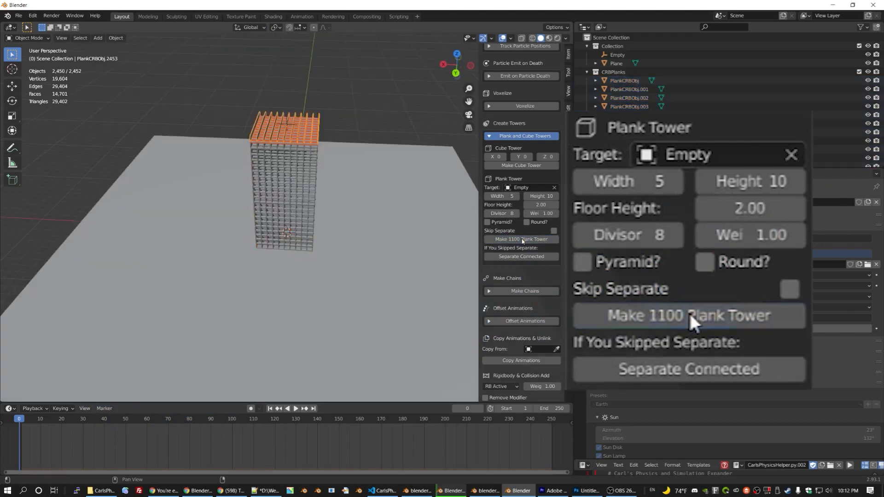
{"action": "left_click", "coordinate": [688, 315]}
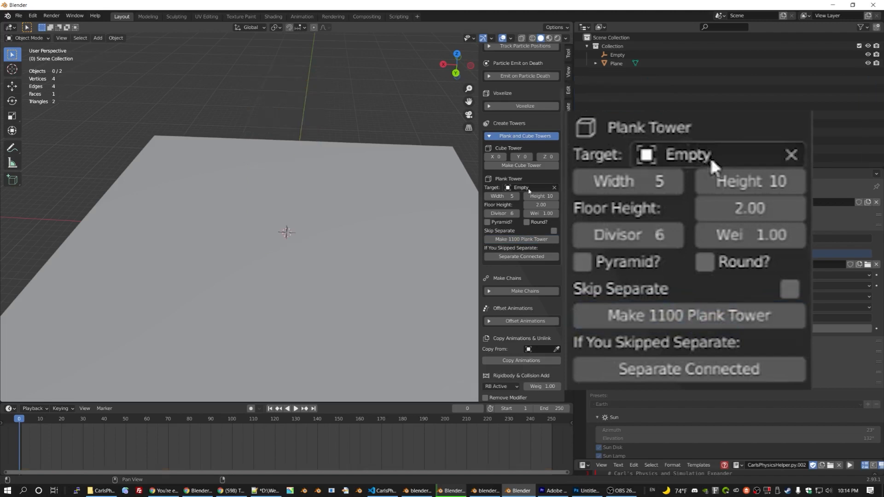
{"action": "mouse_move", "coordinate": [627, 182]}
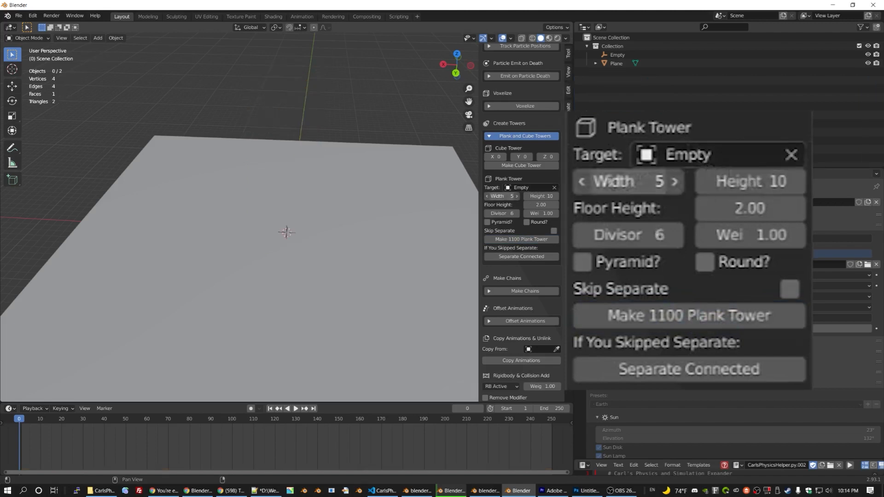
{"action": "left_click", "coordinate": [673, 181]}
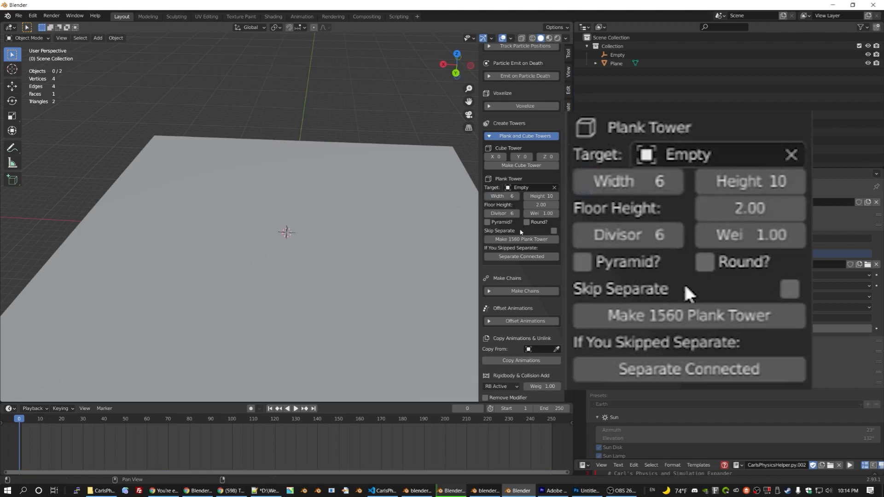
{"action": "left_click", "coordinate": [789, 289]}
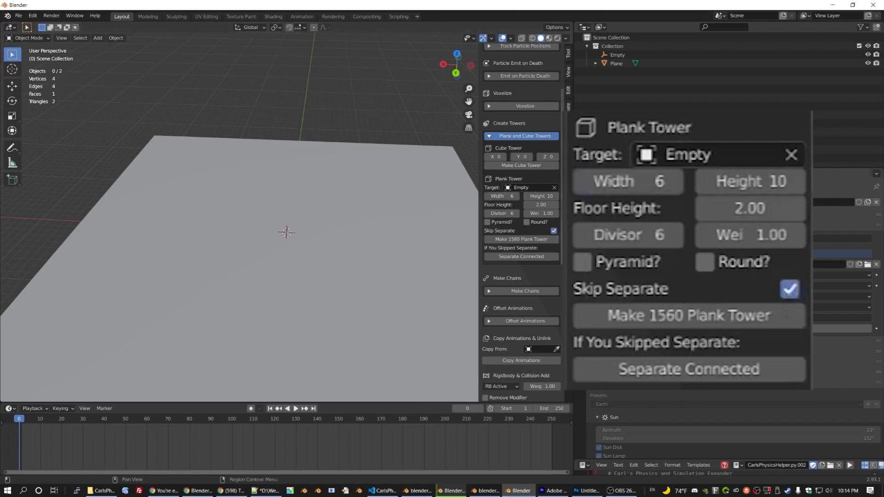
{"action": "left_click", "coordinate": [688, 315]}
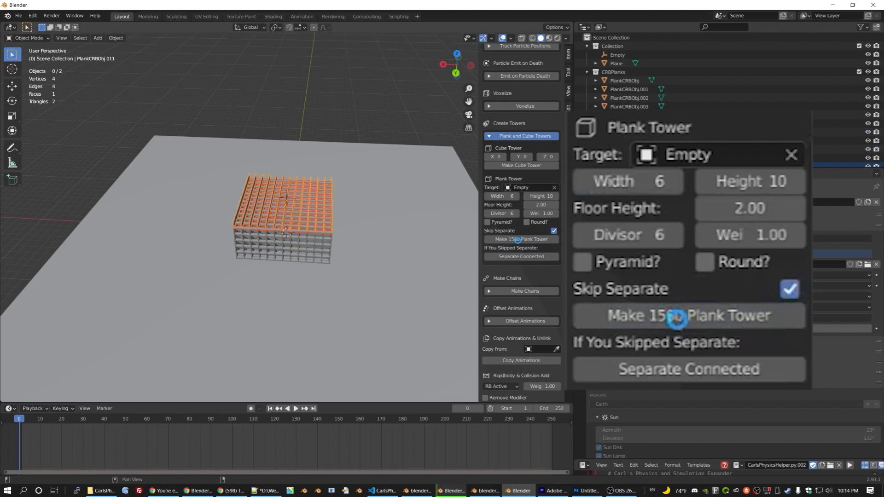
- Split the tower into separate plank objects, then switch the tower settings to Round
{"action": "left_click", "coordinate": [520, 239]}
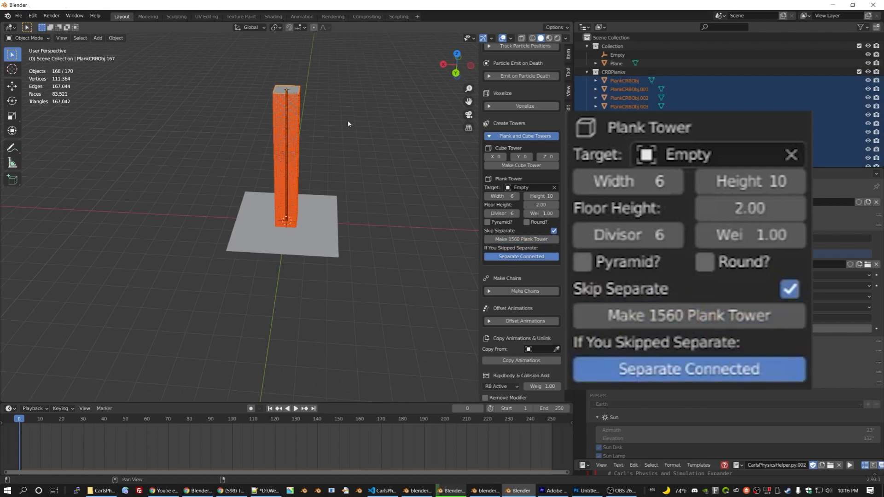
{"action": "left_click", "coordinate": [688, 368]}
{"action": "type", "text": "20"}
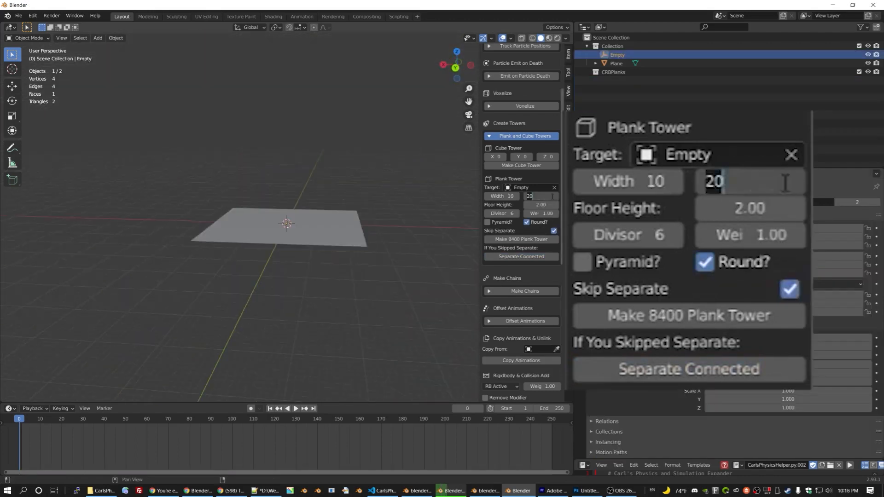
- Generate a round plank tower at height 35, then again at height 55
{"action": "type", "text": "35"}
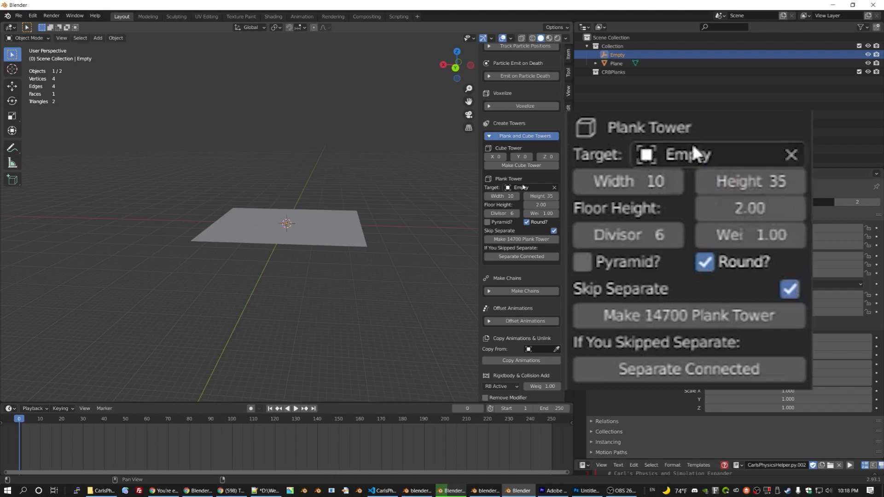
{"action": "left_click", "coordinate": [520, 240]}
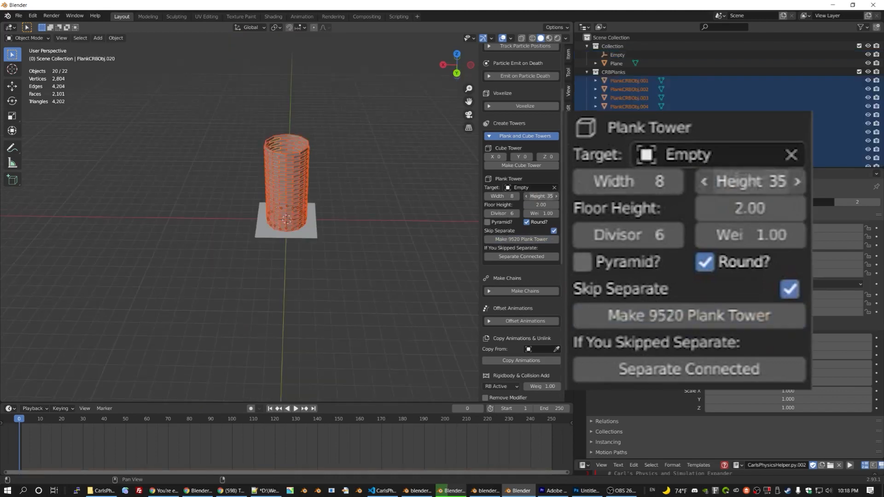
{"action": "type", "text": "55"}
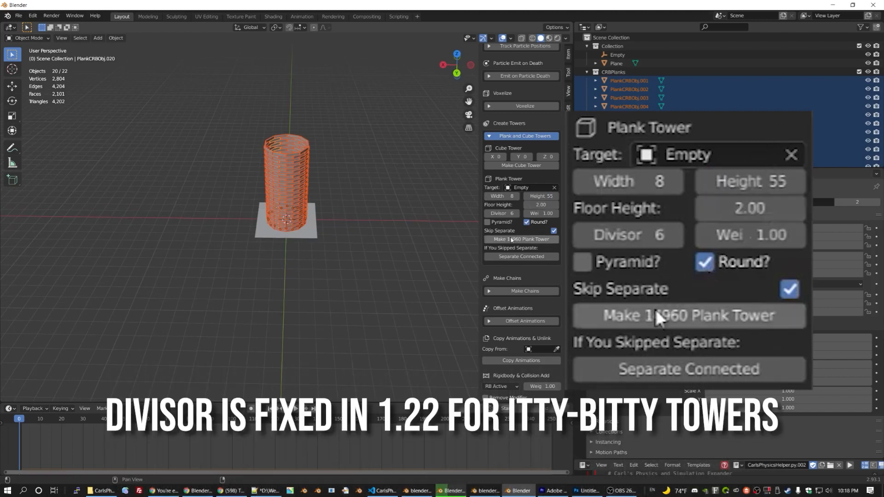
{"action": "left_click", "coordinate": [688, 315]}
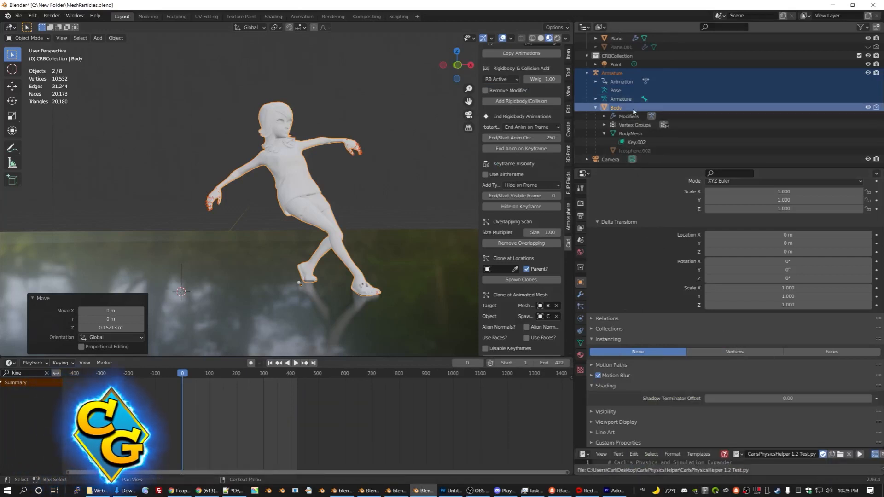
- Select the Body mesh as the clone target and spawn sphere clones on it
{"action": "left_click", "coordinate": [734, 351]}
{"action": "type", "text": "make instances"}
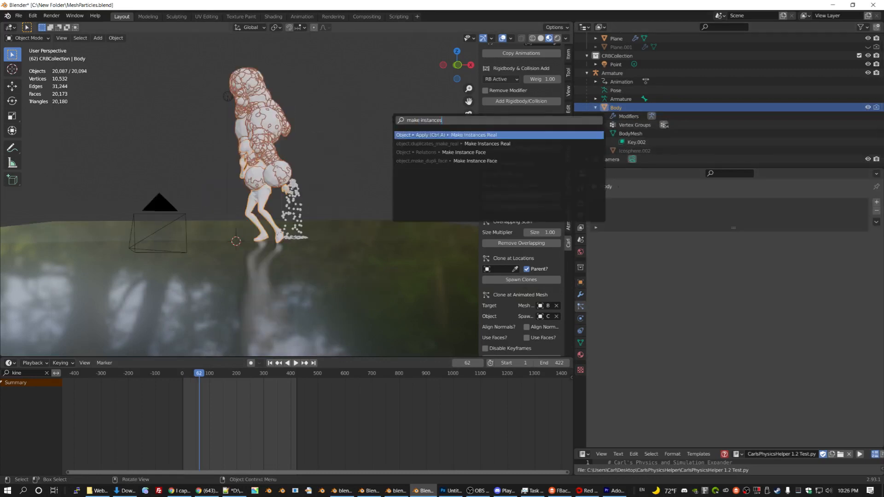
{"action": "mouse_move", "coordinate": [393, 121]}
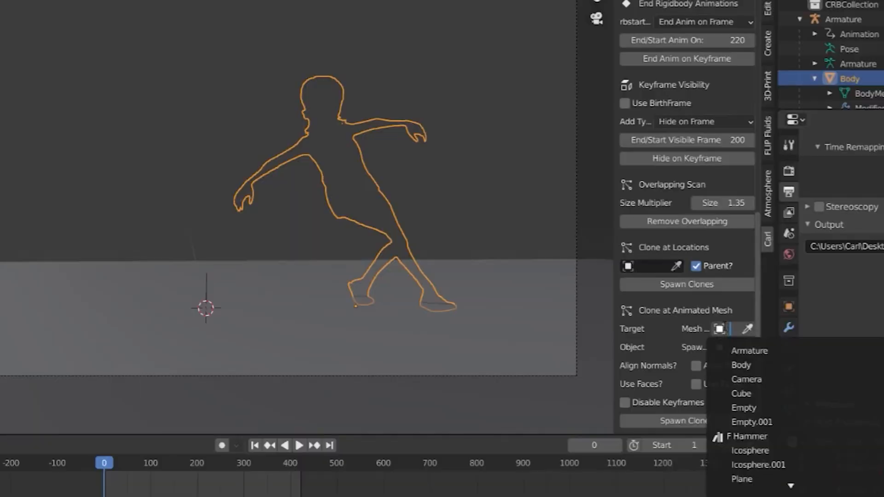
{"action": "mouse_move", "coordinate": [742, 365]}
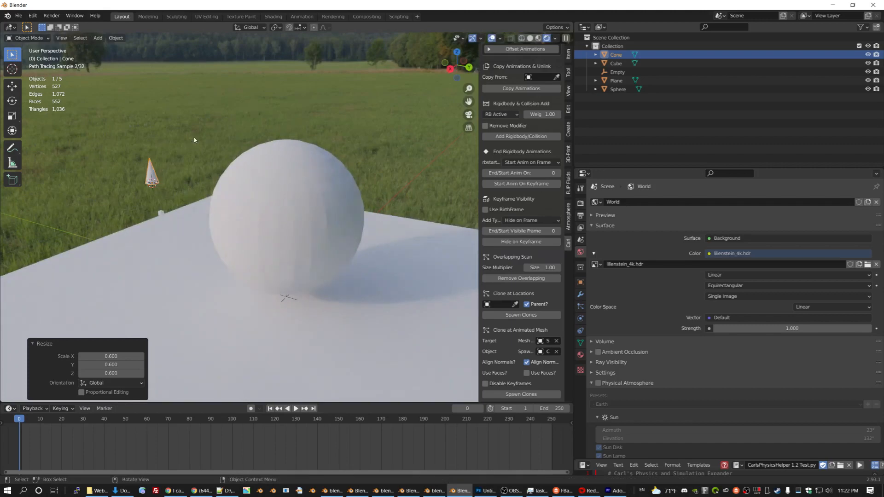
- Spawn Cone clones on the Sphere's faces with Align Normals and Use Faces enabled
{"action": "left_click", "coordinate": [526, 373]}
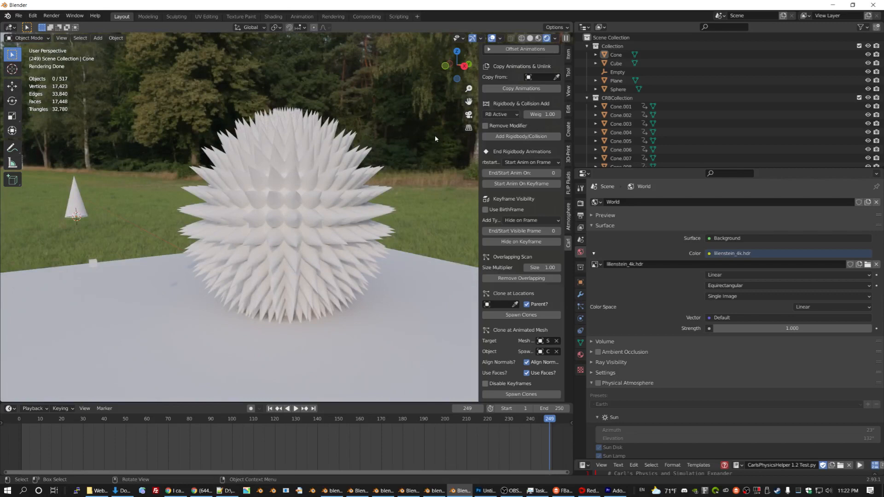
{"action": "mouse_move", "coordinate": [435, 137]}
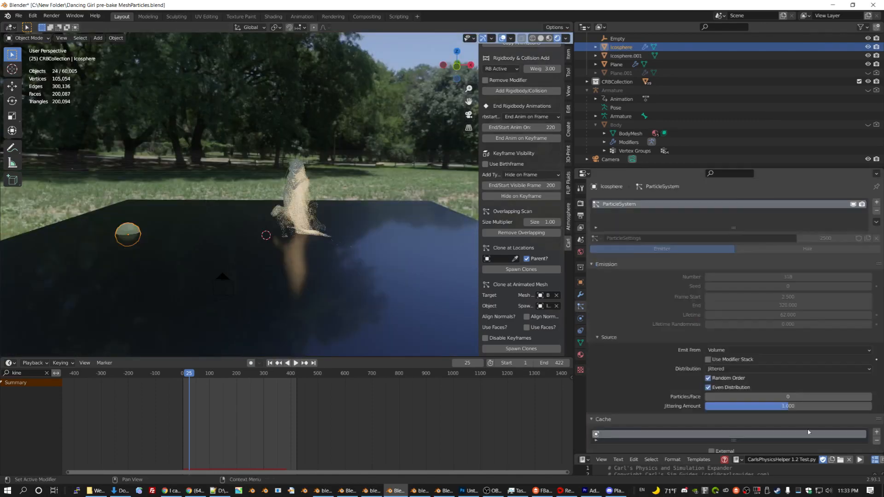
- Scroll the Particle Properties down to Render, revealing Icosphere.001 as the instance object
{"action": "scroll", "scroll_direction": "down", "scroll_amount": 3}
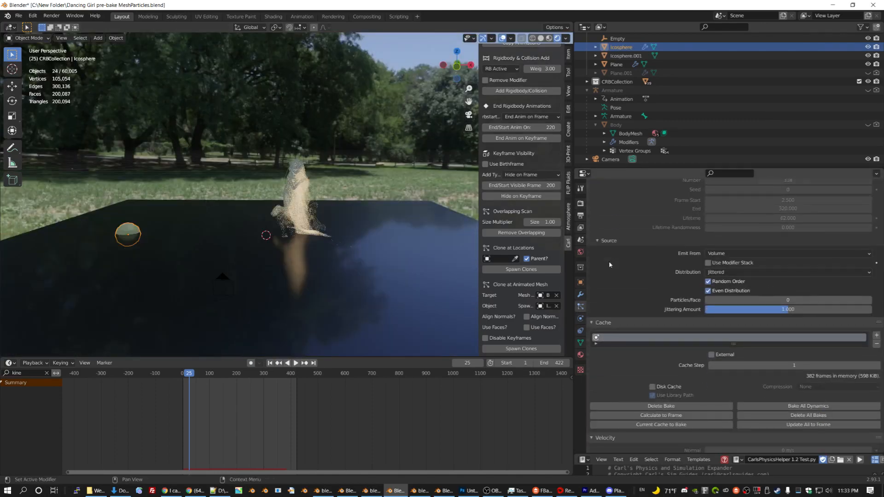
{"action": "scroll", "scroll_direction": "down", "scroll_amount": 3}
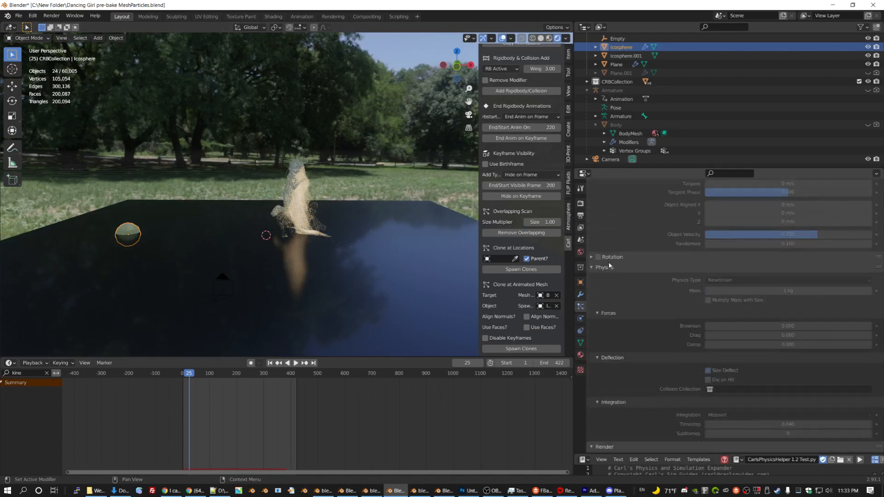
{"action": "scroll", "scroll_direction": "down", "scroll_amount": 3}
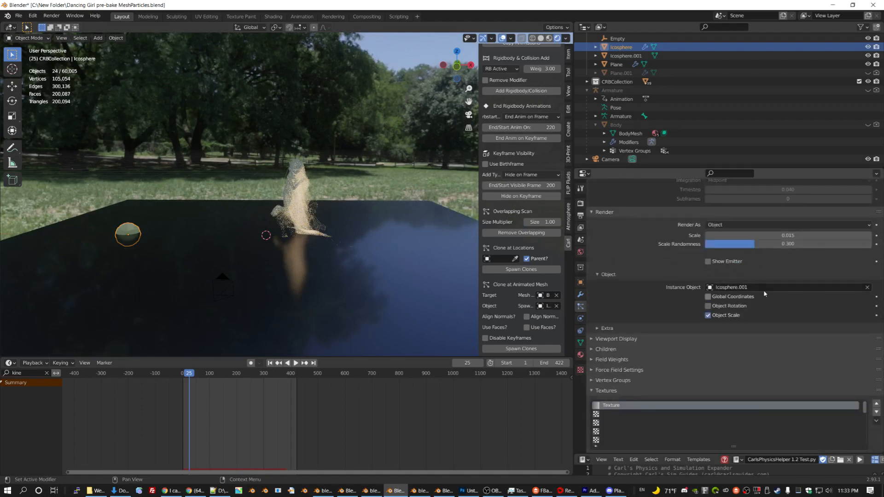